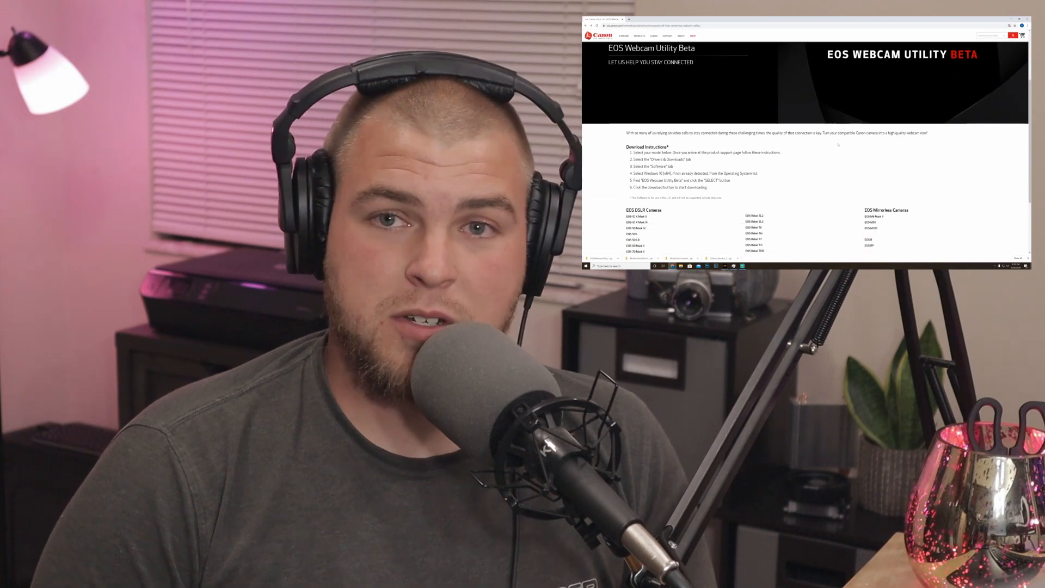
Scroll the EOS Webcam Utility page down to the download instructions and supported camera list
scroll(down, 3)
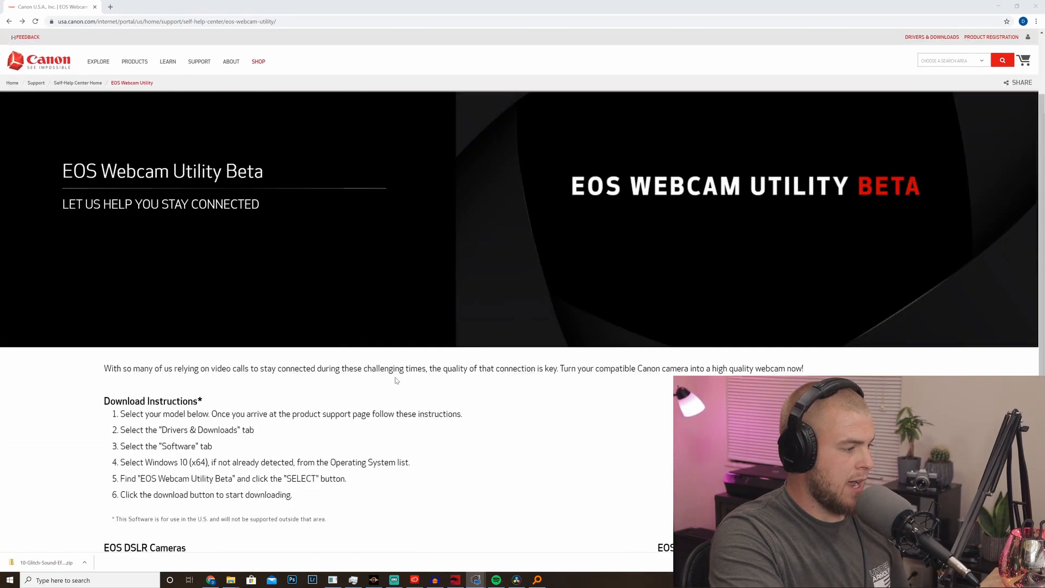
scroll(down, 3)
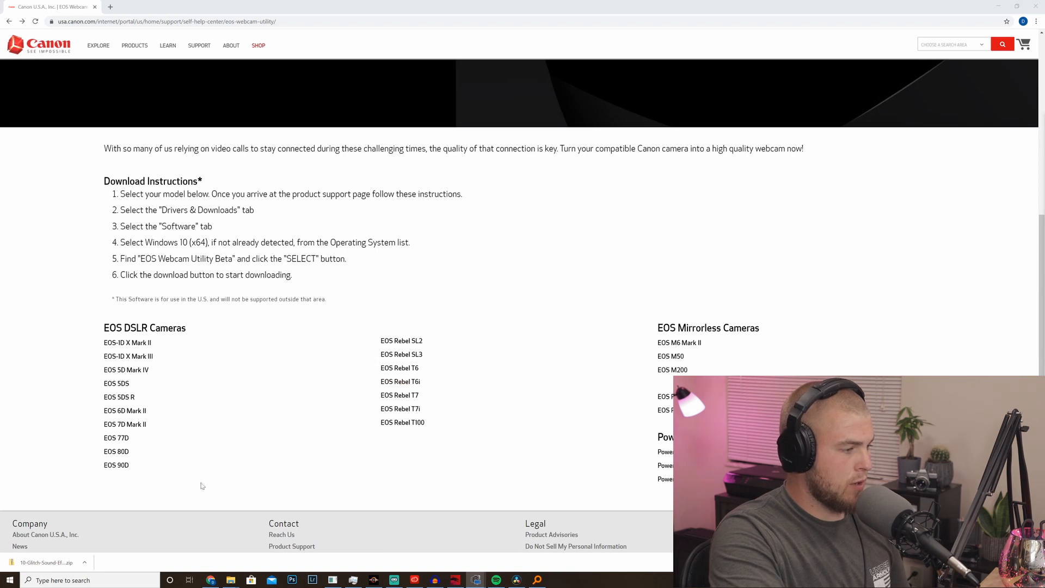
mouse_move(418, 529)
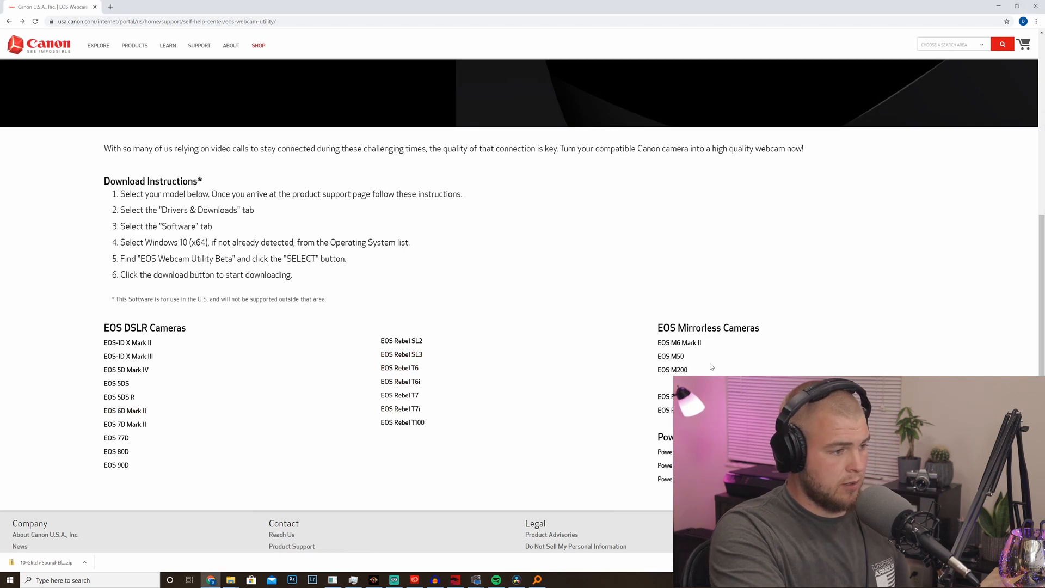
On the EOS M50 support page, set the operating system to Windows 10 (x64)
click(669, 355)
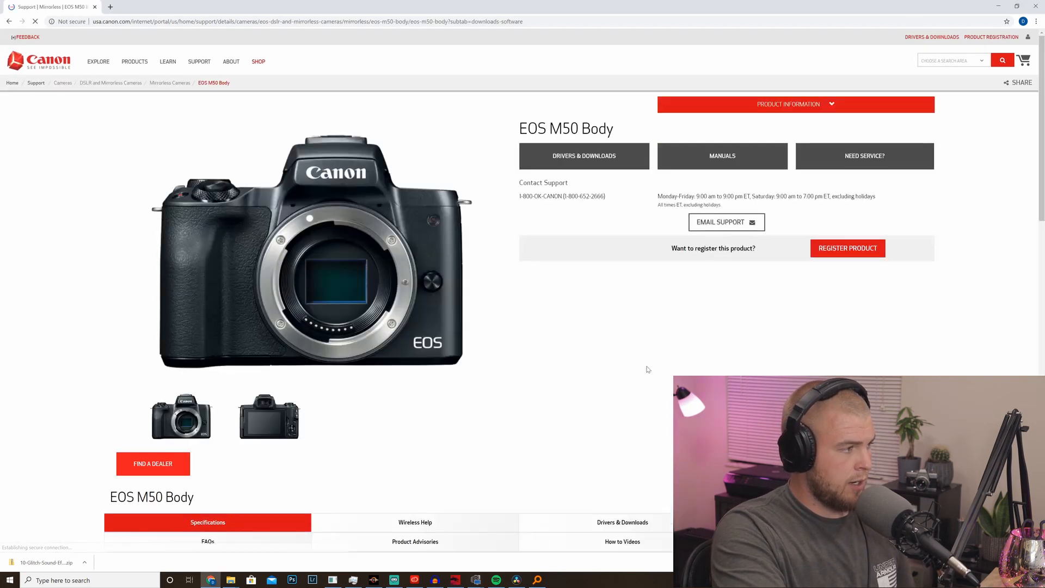
scroll(down, 3)
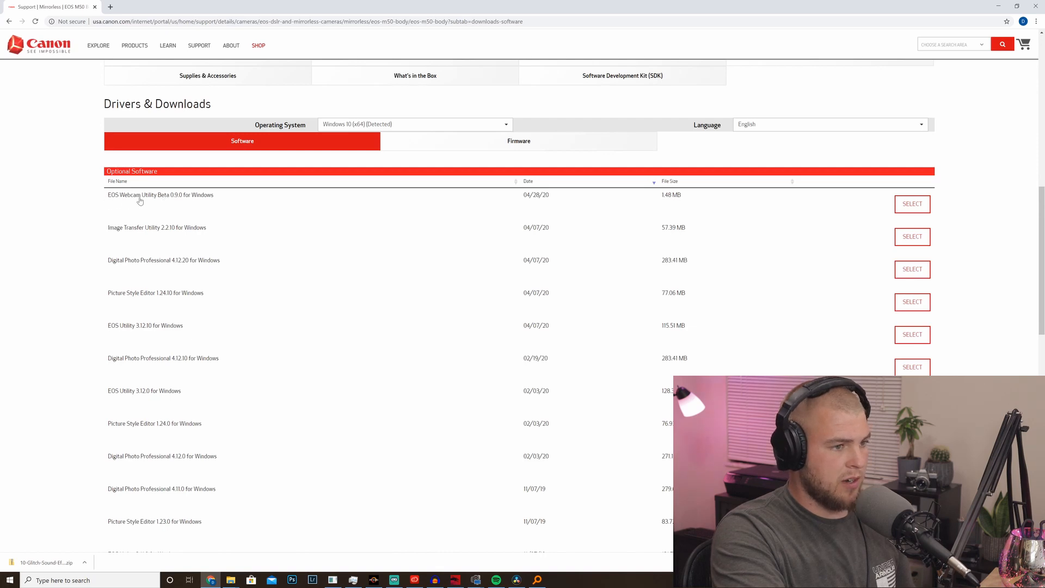
click(413, 124)
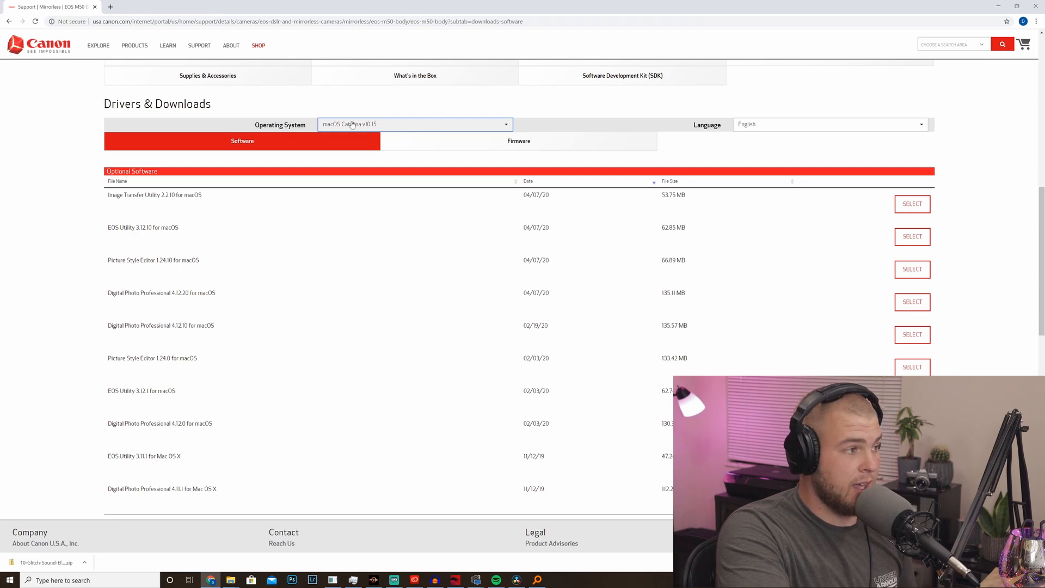
click(414, 124)
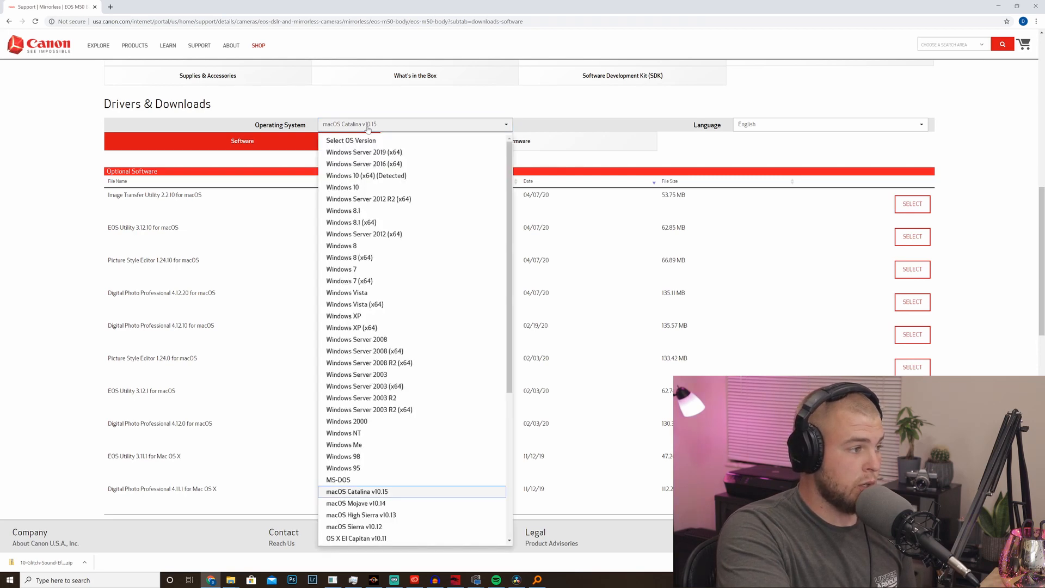
click(366, 175)
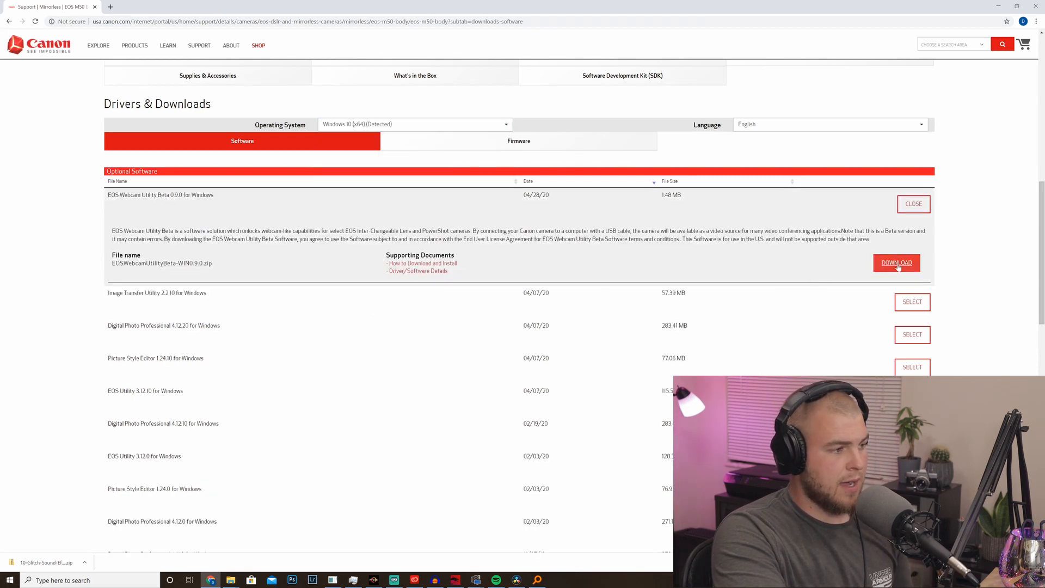
Download the EOS Webcam Utility Beta zip and open it from the downloads bar
click(896, 263)
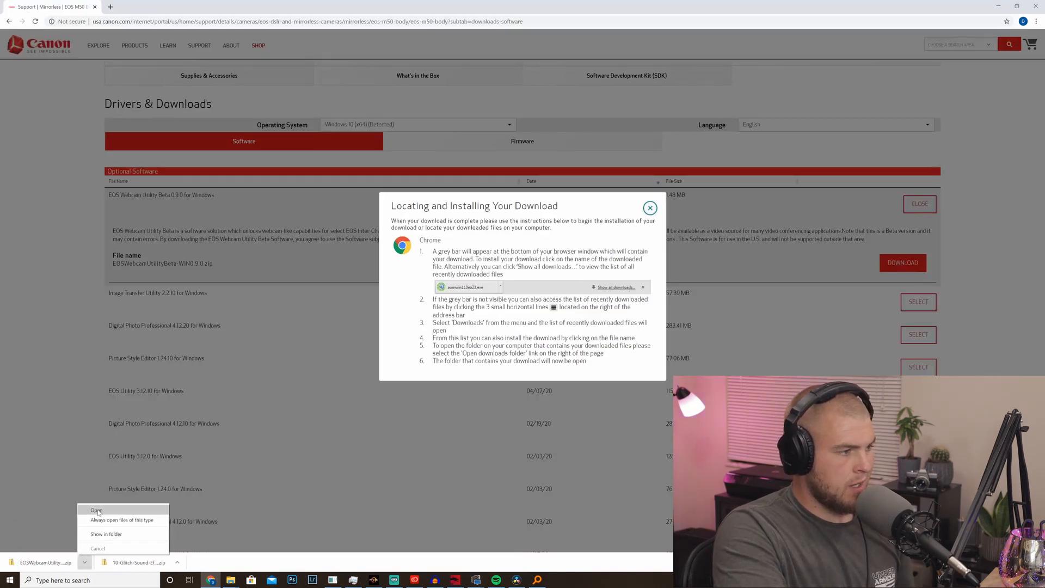
click(97, 510)
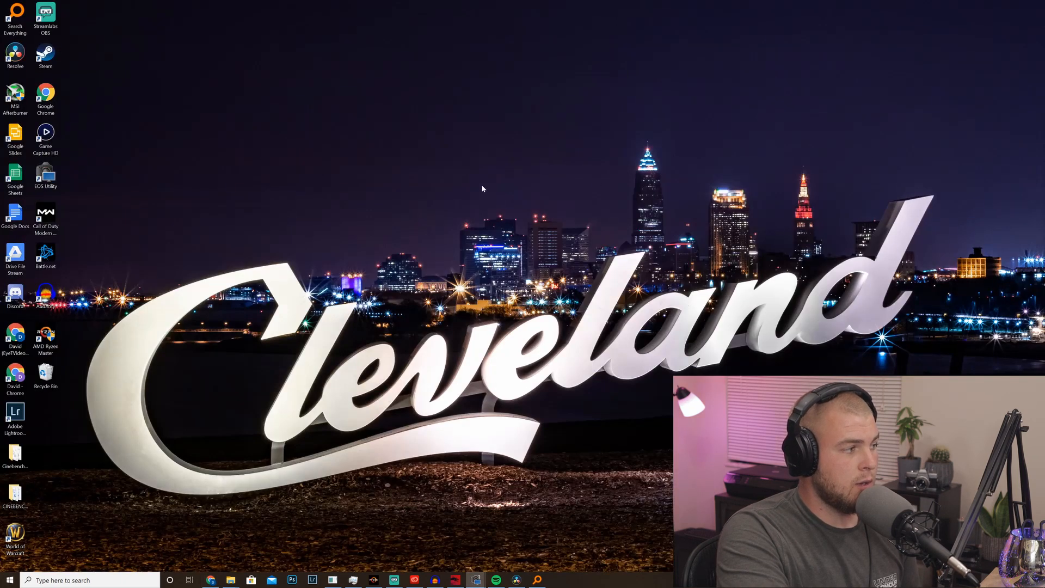
Minimize the browser, finish the utility install, and launch Streamlabs OBS from its desktop shortcut
click(45, 174)
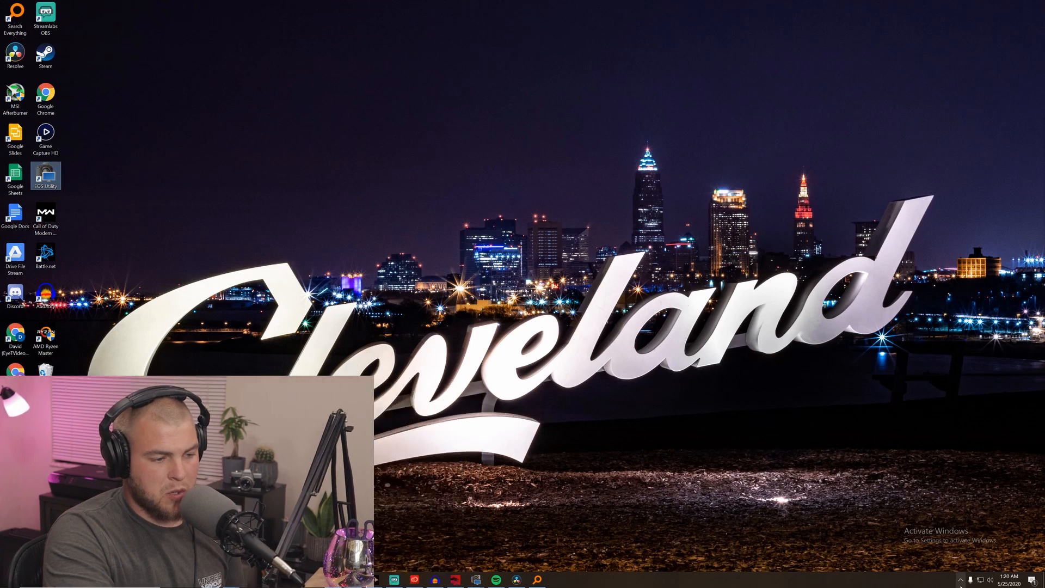
click(958, 579)
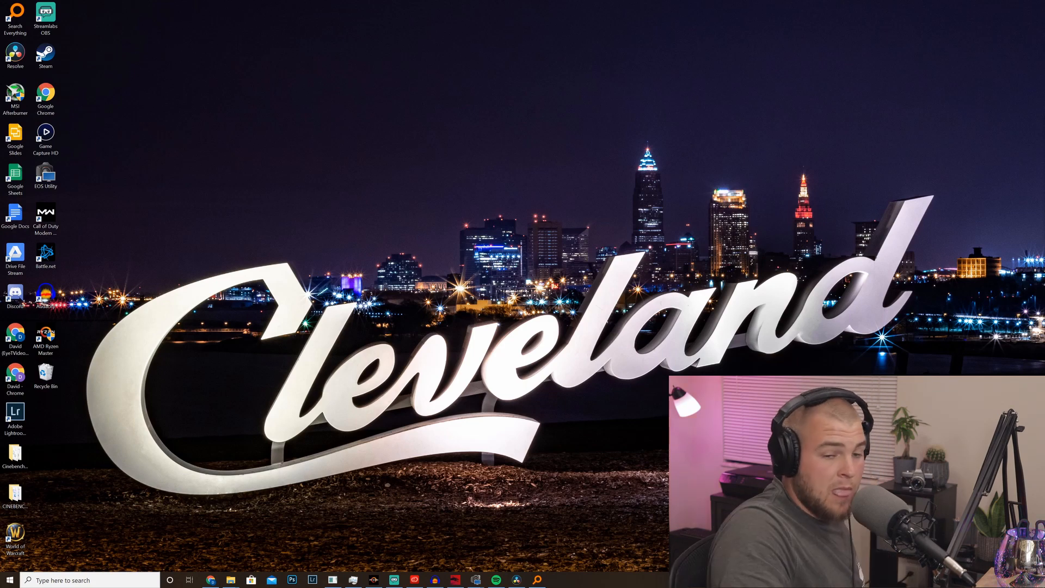
click(44, 13)
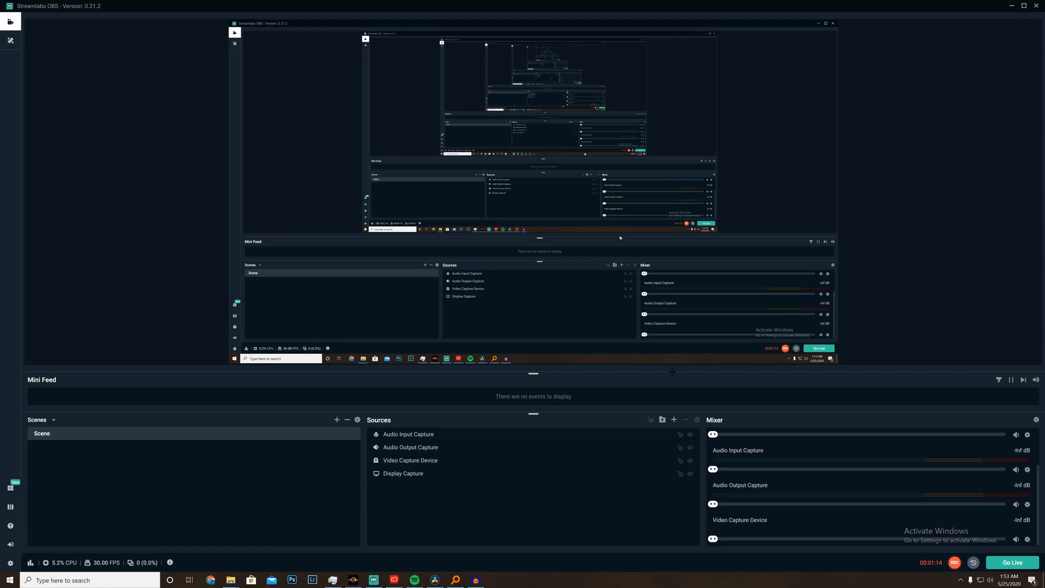
mouse_move(530, 358)
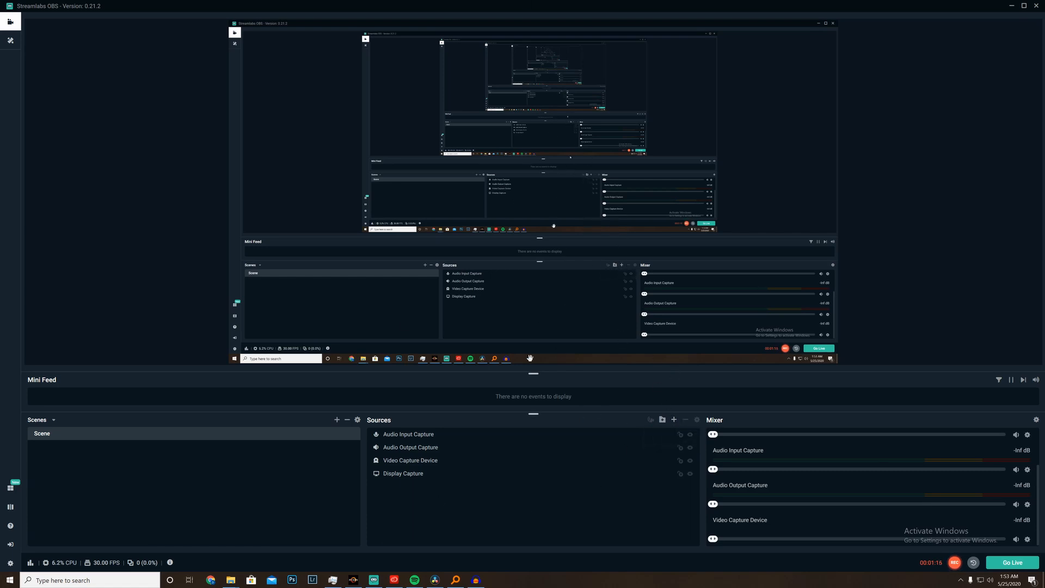
Add a new Video Capture Device source to the scene instead of reusing an existing one
click(674, 419)
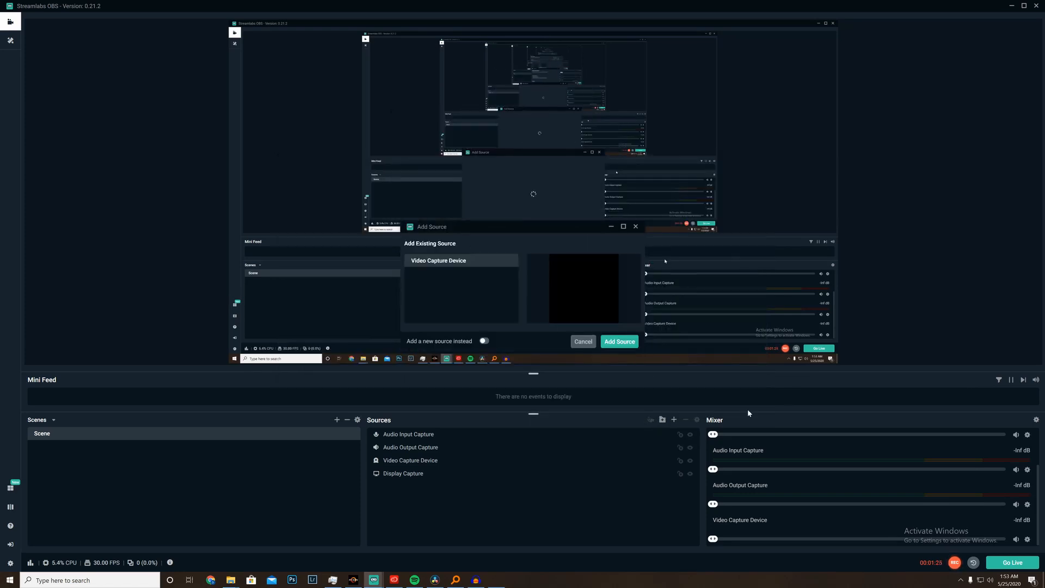
click(483, 341)
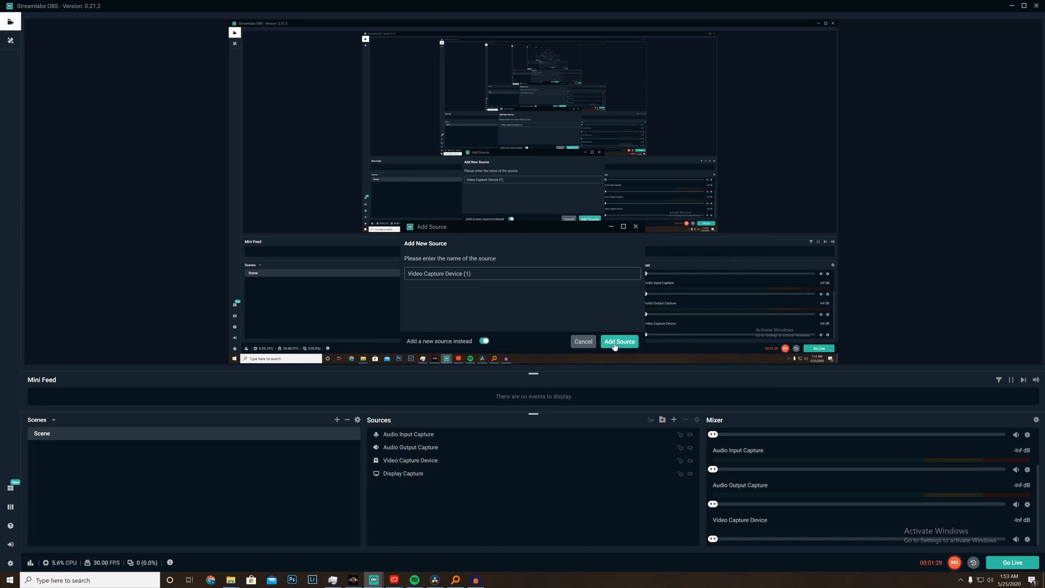
click(618, 340)
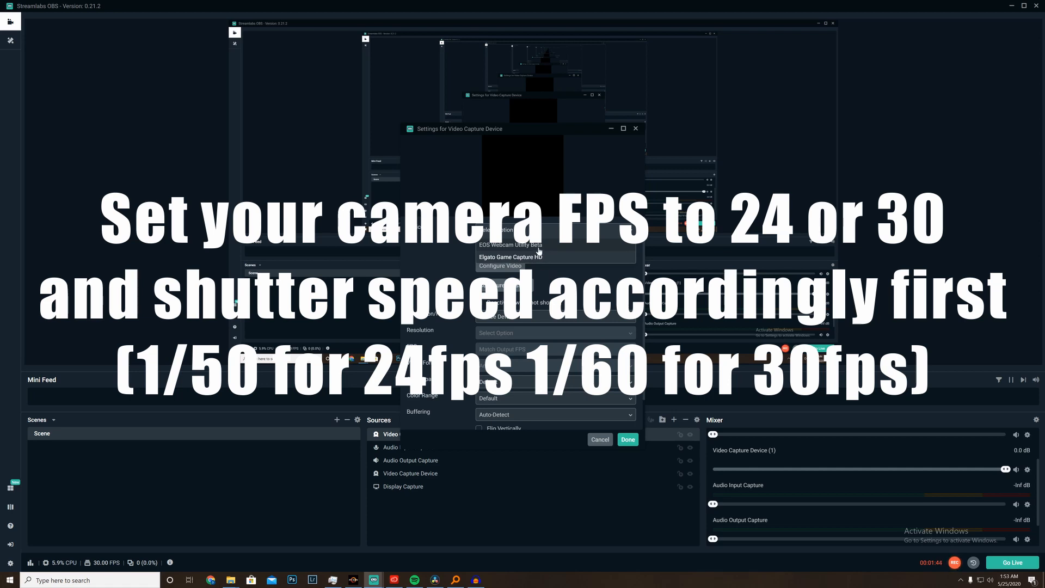
Set the source's device to EOS Webcam Utility Beta and confirm the settings
click(510, 257)
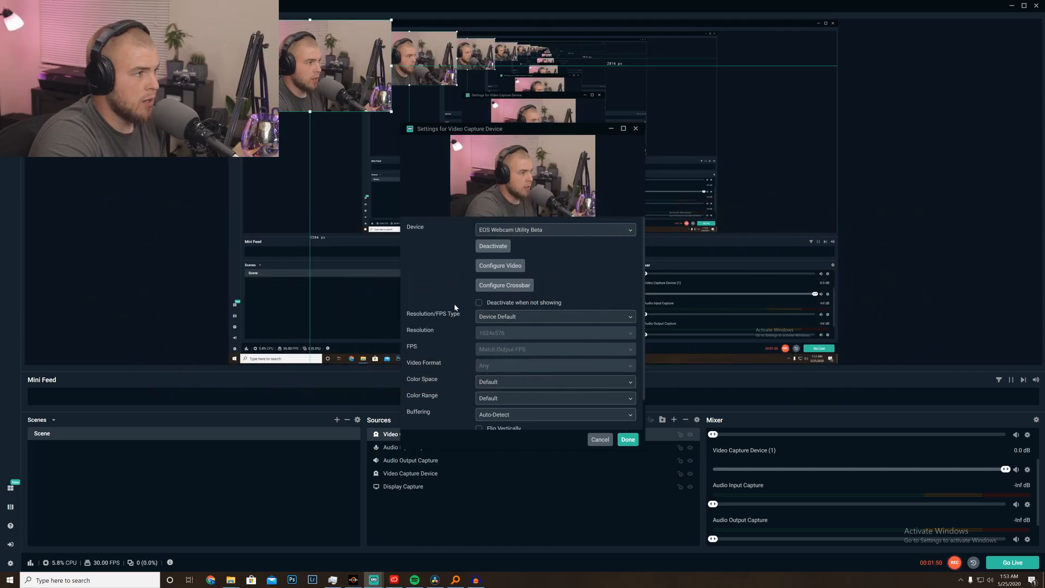
mouse_move(531, 268)
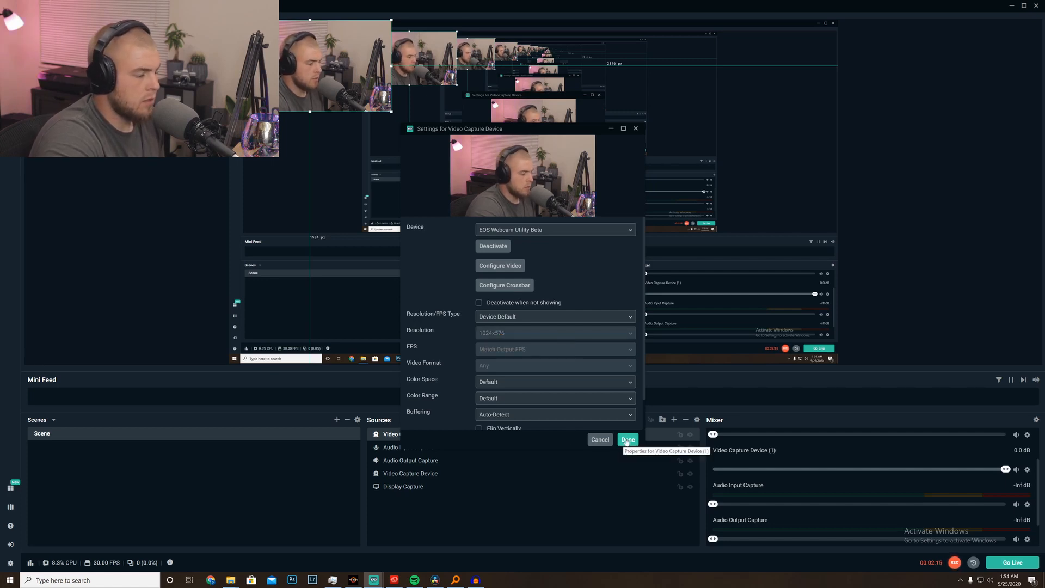
click(627, 439)
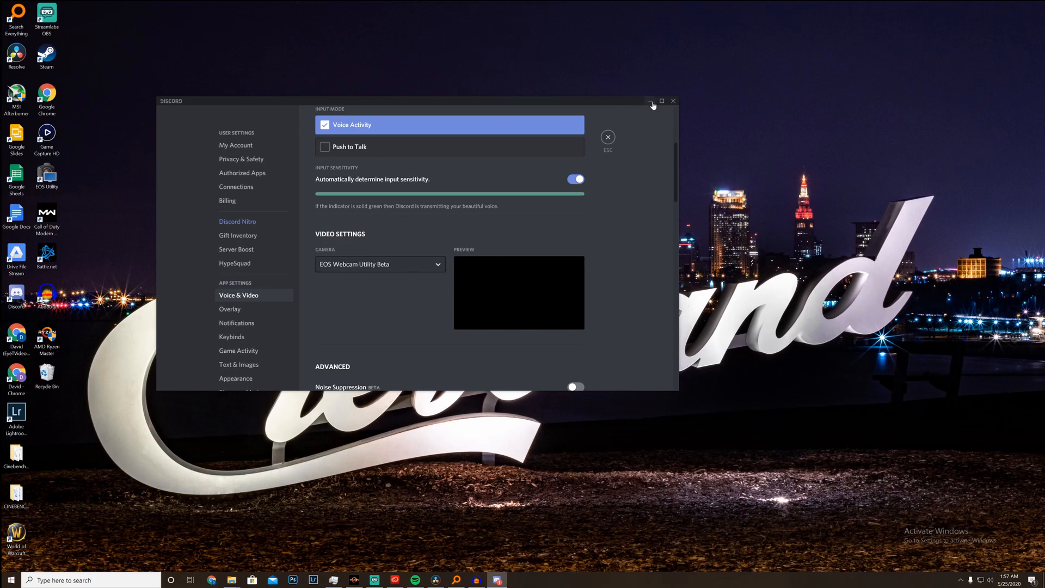
Minimize the Discord window after checking its Voice & Video camera setting
click(652, 101)
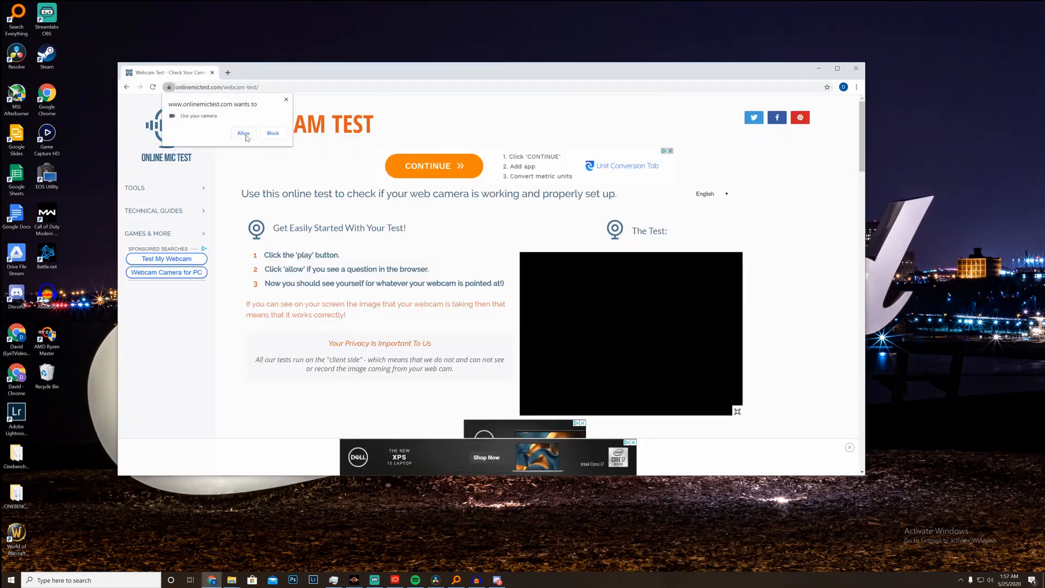
Allow onlinemictest.com's webcam test to use the camera so the Canon feed appears
click(243, 132)
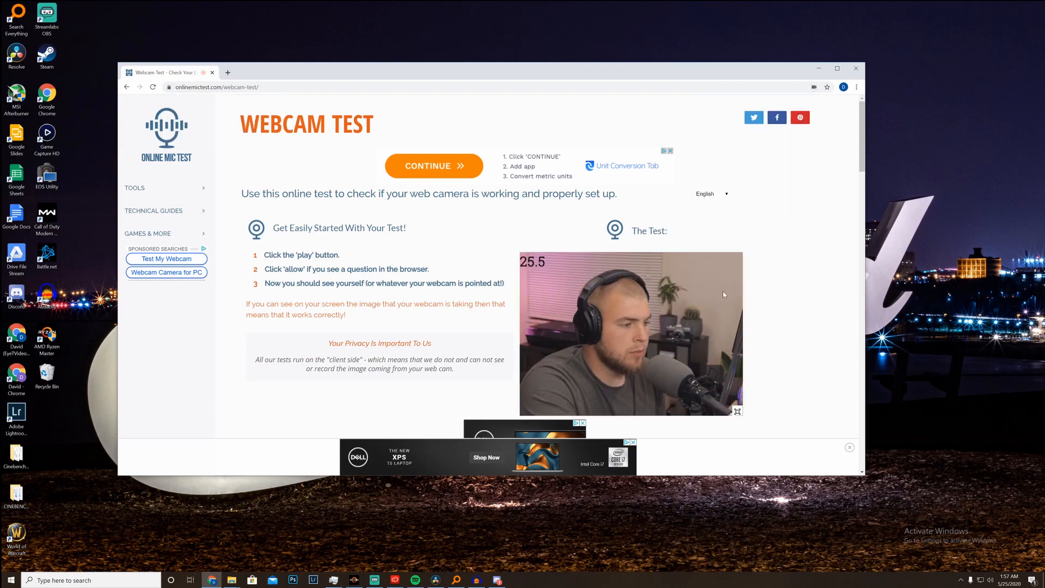